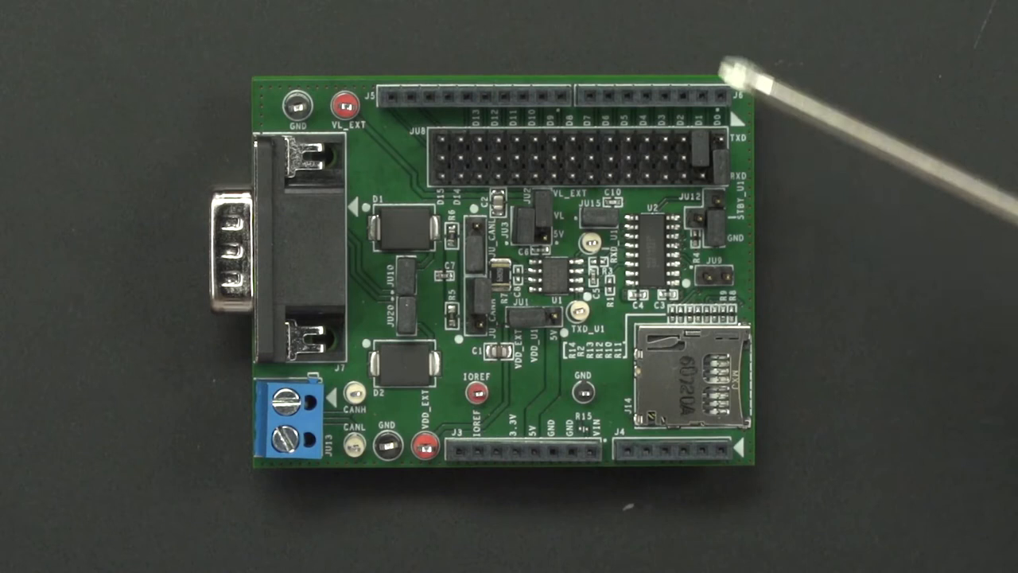
mouse_move(914, 215)
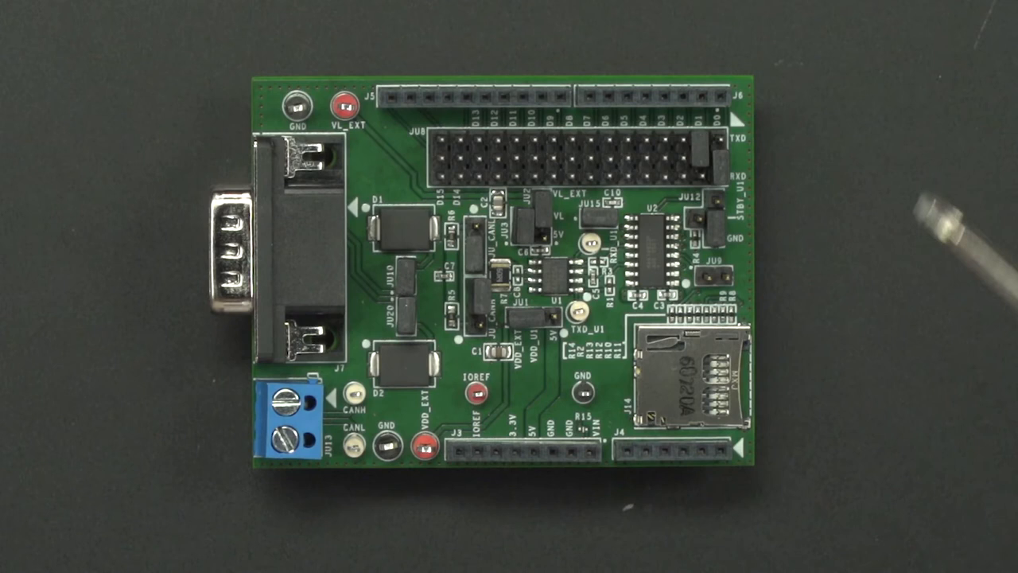